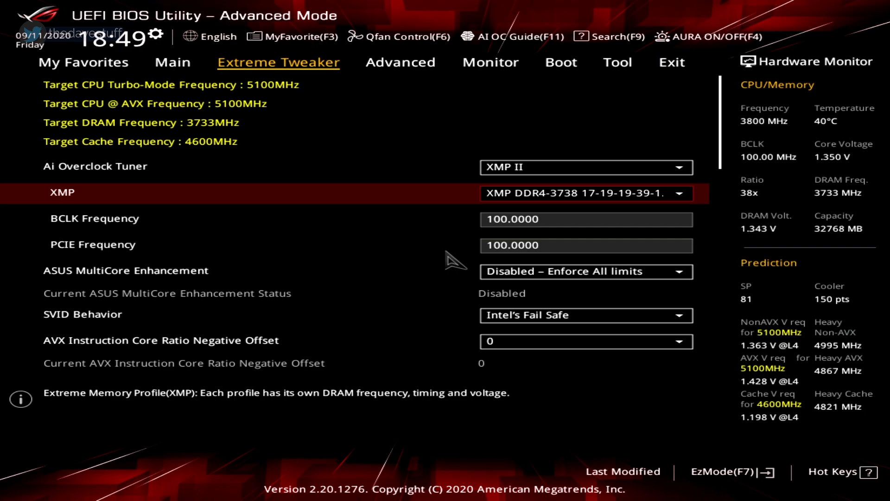
Scroll through the Extreme Tweaker settings list.
scroll("down", 3)
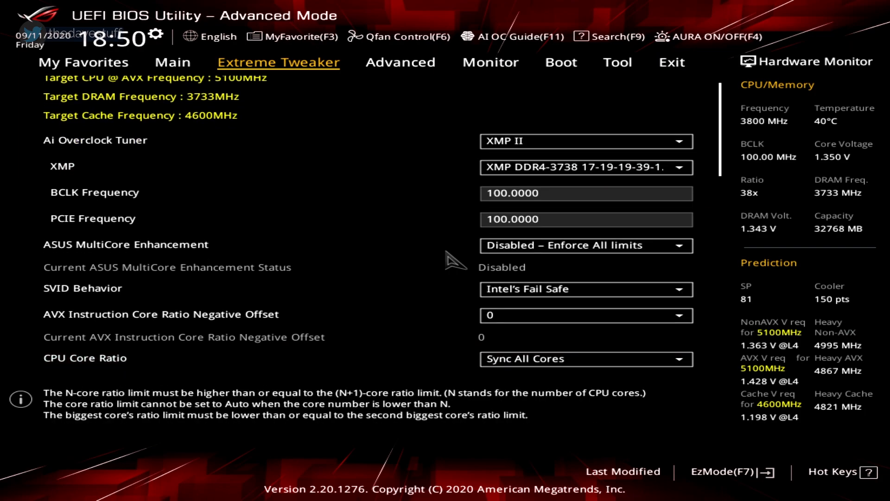
scroll("down", 3)
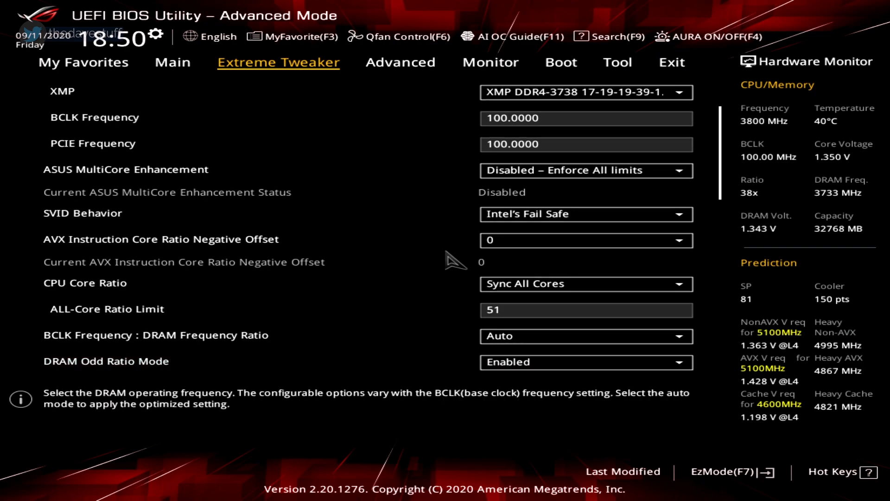
scroll("down", 3)
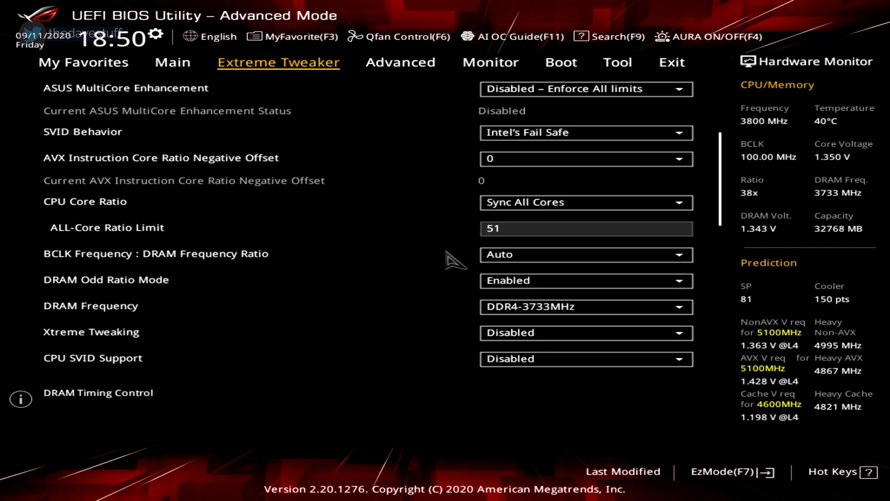
scroll("down", 3)
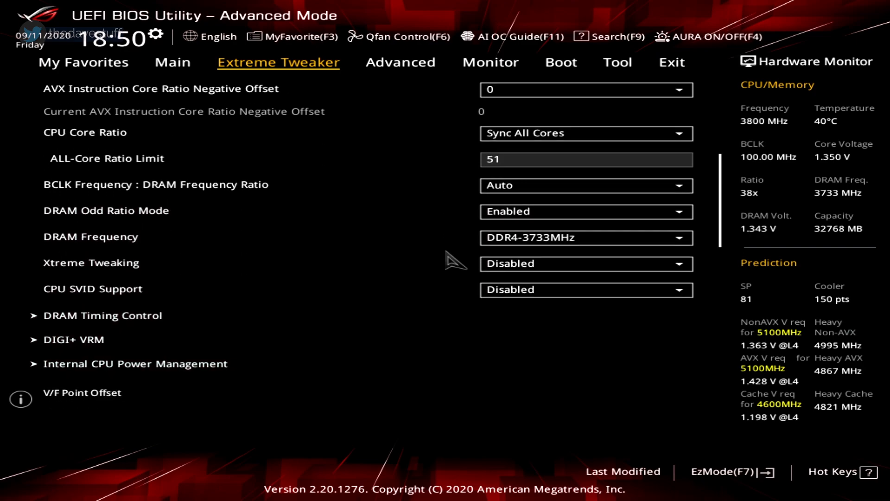
scroll("down", 3)
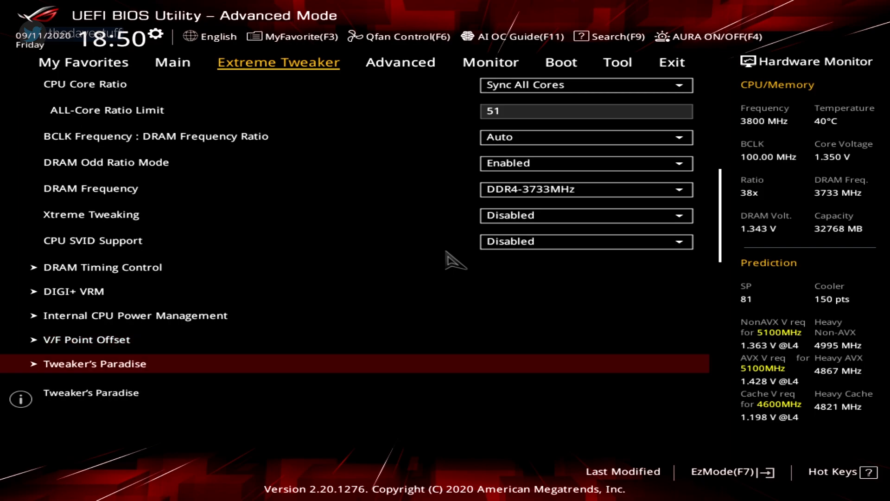
scroll("down", 3)
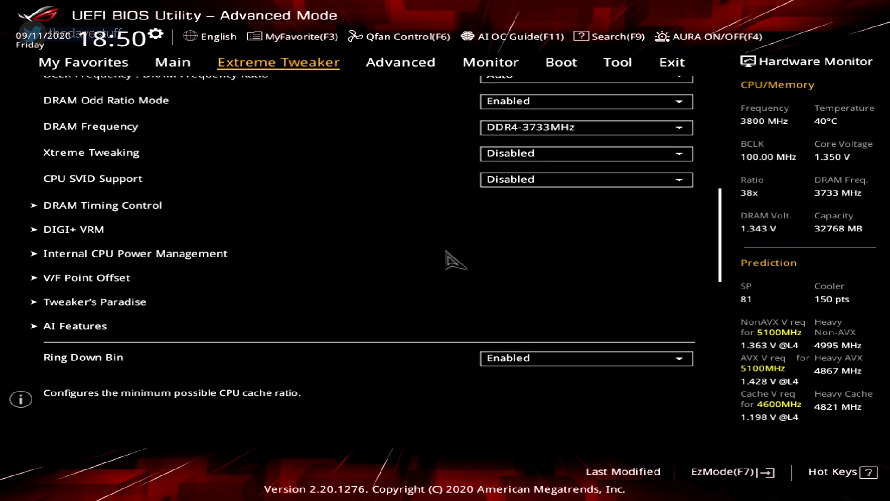
scroll("down", 3)
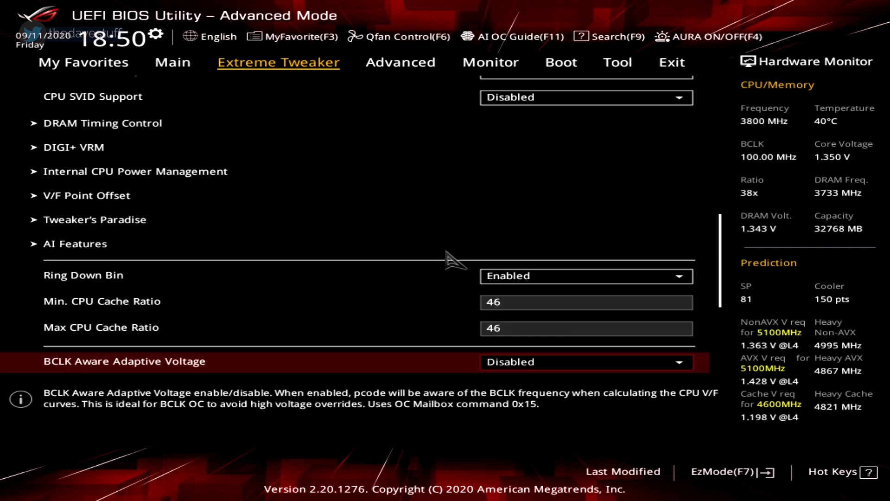
scroll("down", 3)
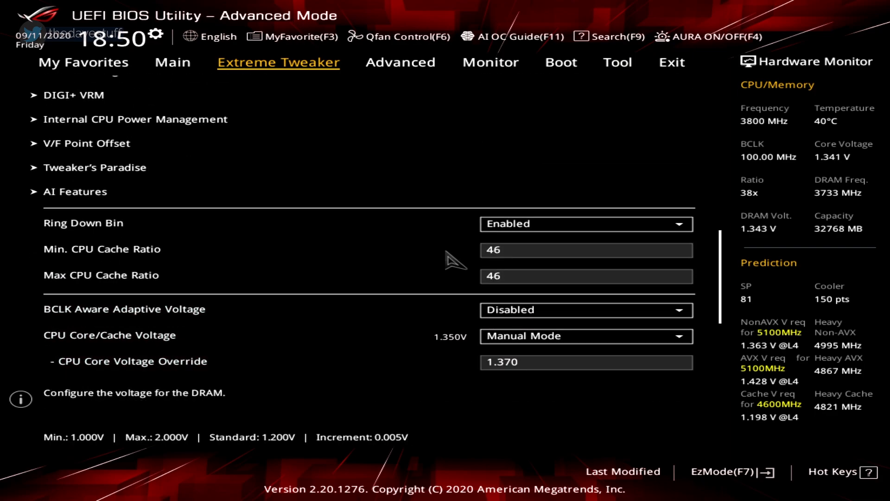
scroll("down", 3)
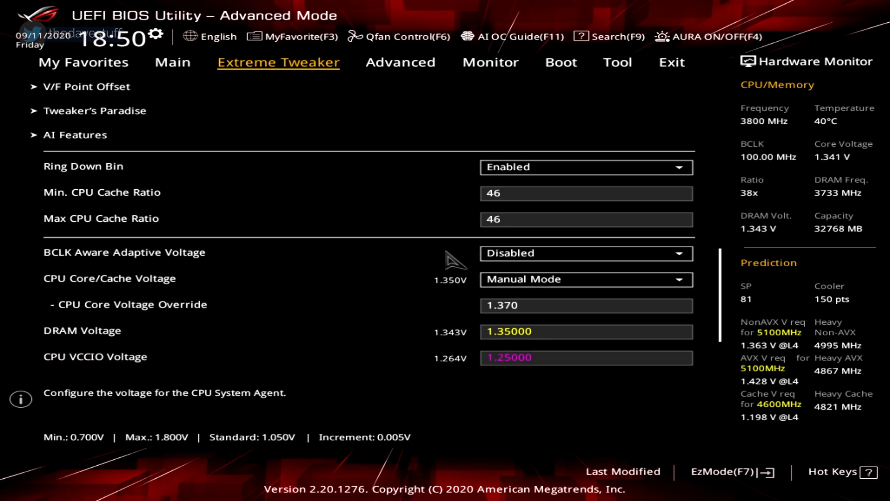
scroll("down", 3)
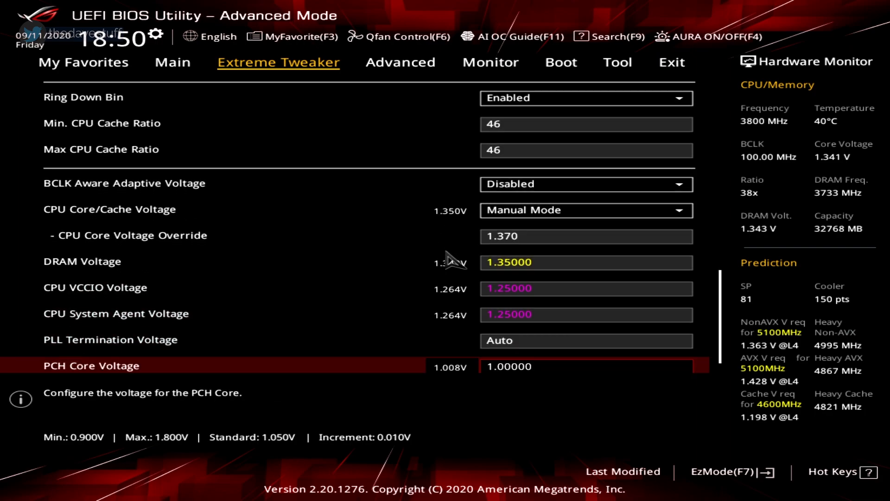
scroll("down", 3)
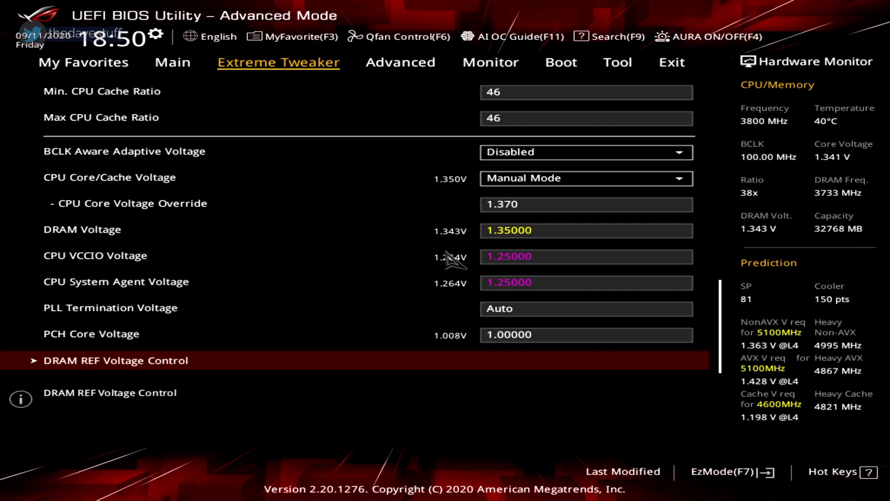
scroll("up", 3)
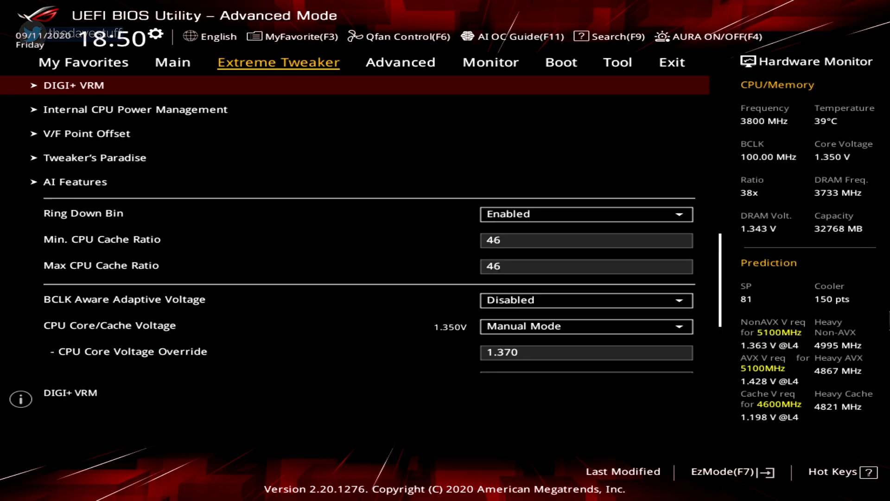
scroll("up", 3)
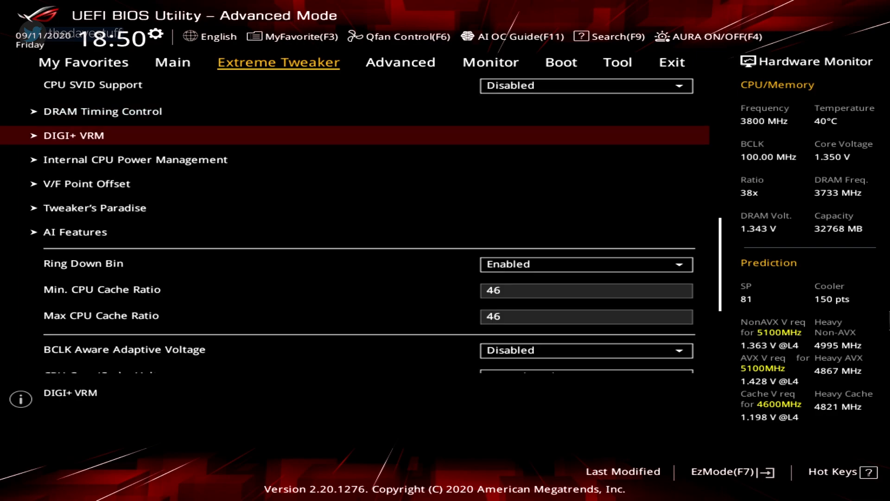
Inspect the DIGI+ VRM and Internal CPU Power Management settings pages.
left_click(73, 135)
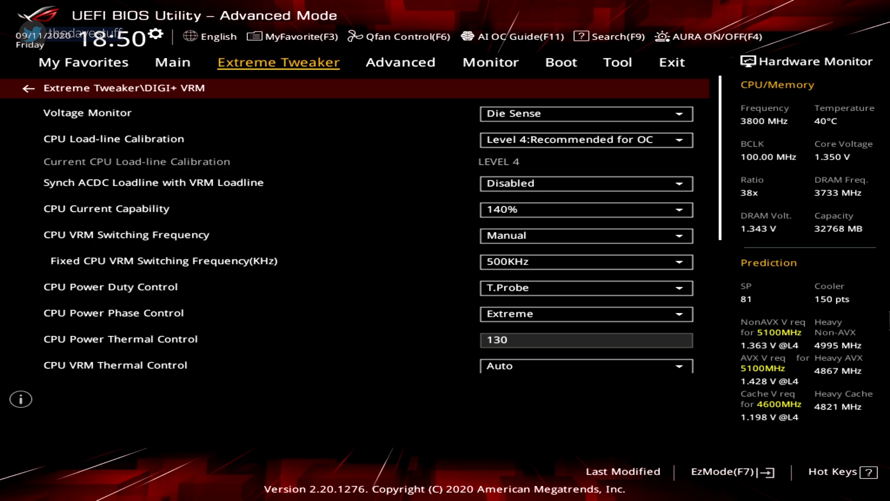
left_click(23, 88)
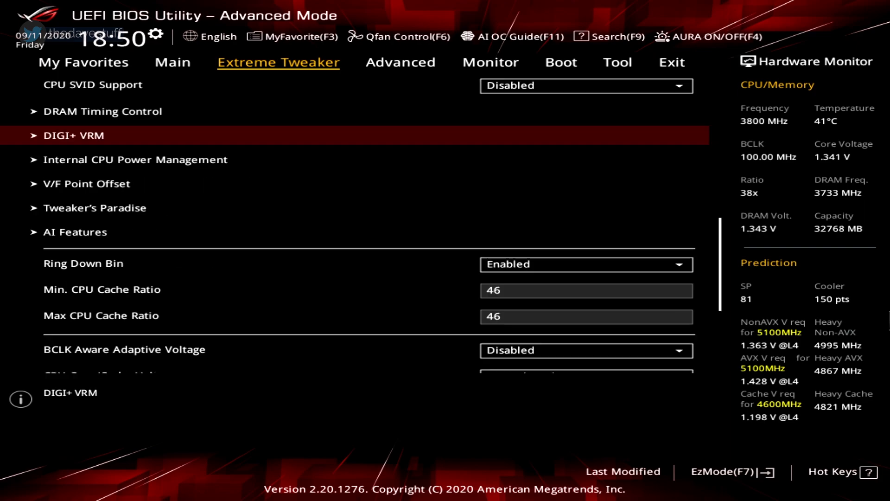
left_click(134, 159)
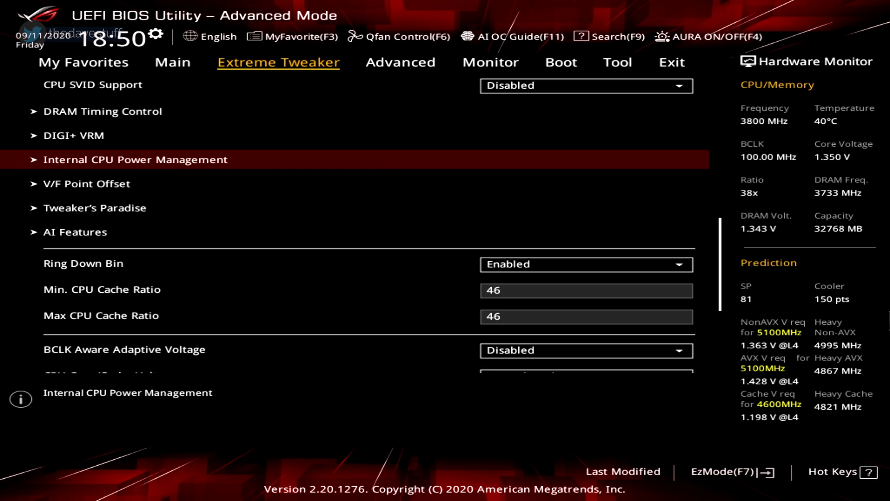
Go to Advanced > CPU Configuration > CPU - Power Management Control and scroll its options.
left_click(400, 63)
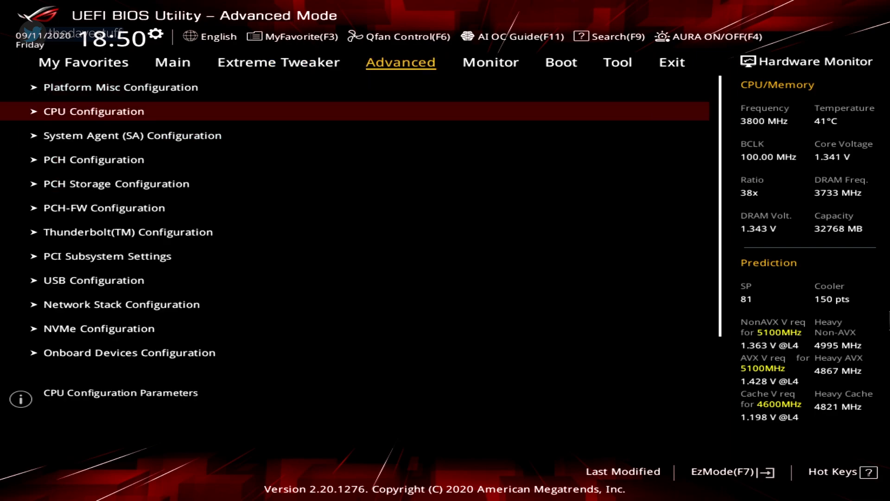
left_click(94, 111)
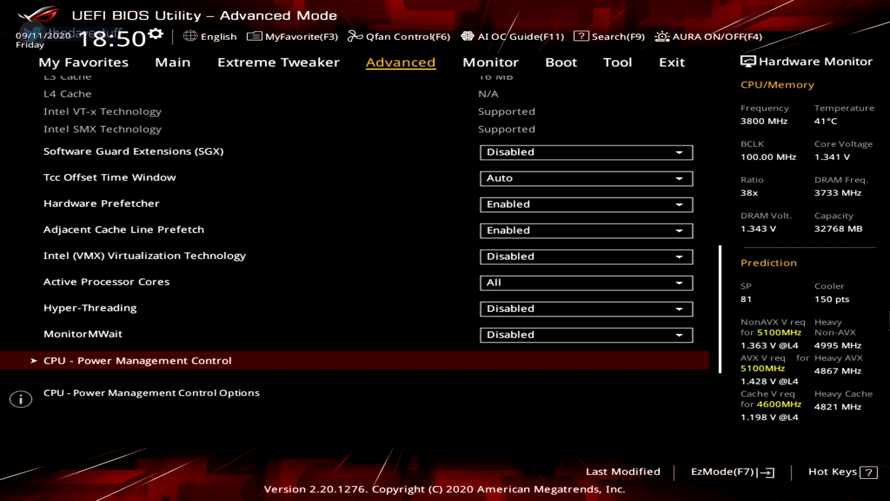
left_click(137, 360)
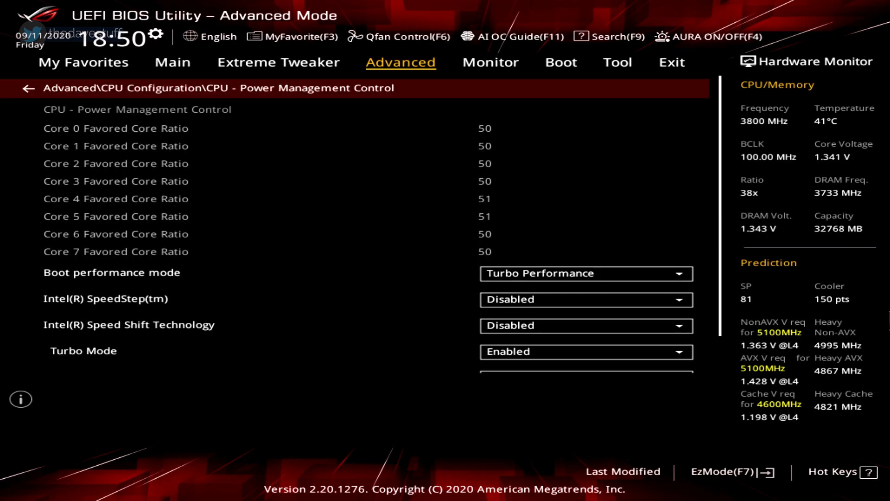
scroll("down", 3)
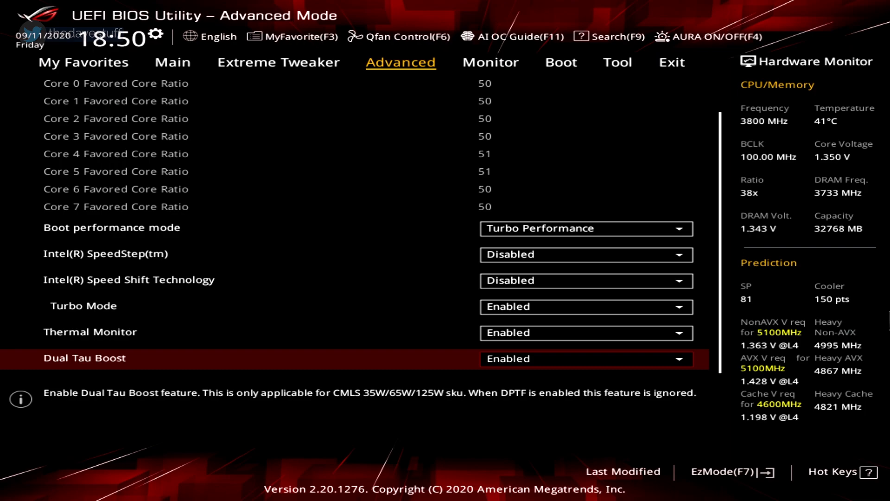
left_click(670, 62)
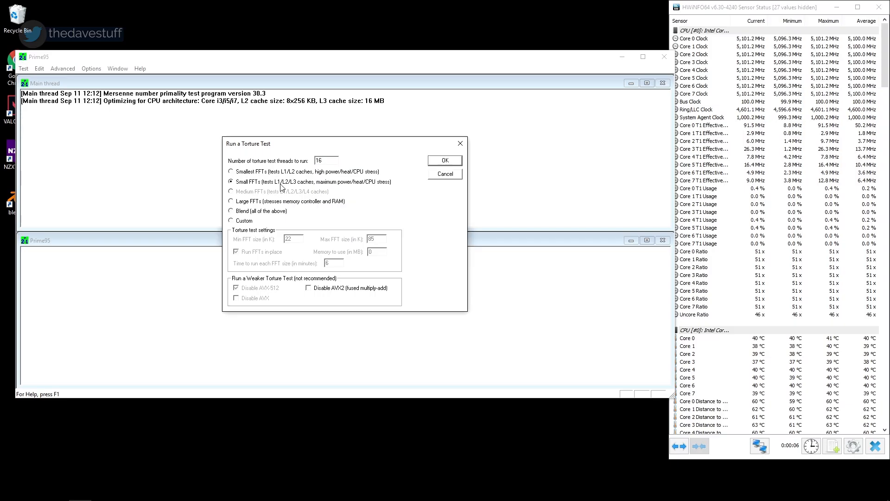
Select the Small FFTs torture test option.
left_click(444, 160)
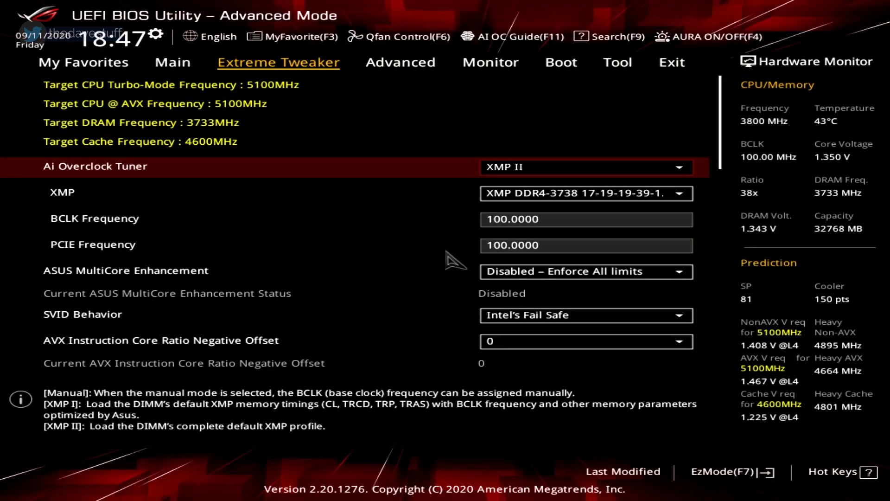
Go to Advanced > CPU Configuration and scroll through the i7-10700K processor details.
left_click(400, 63)
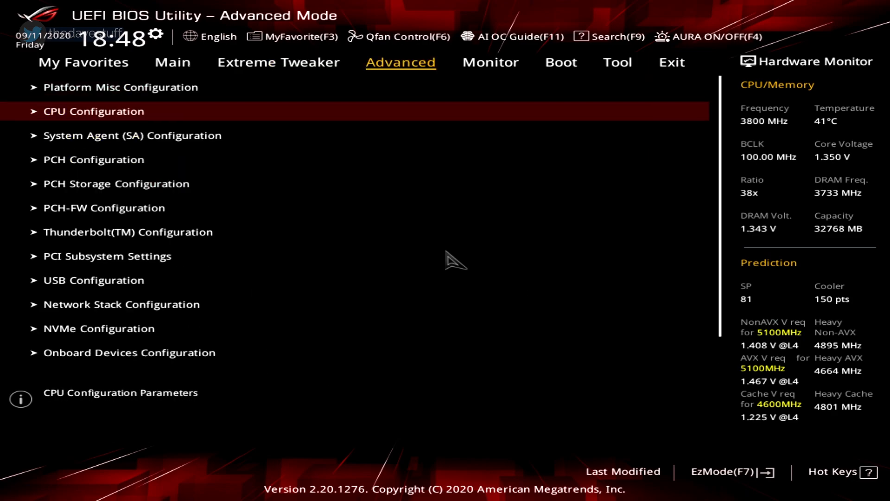
left_click(93, 111)
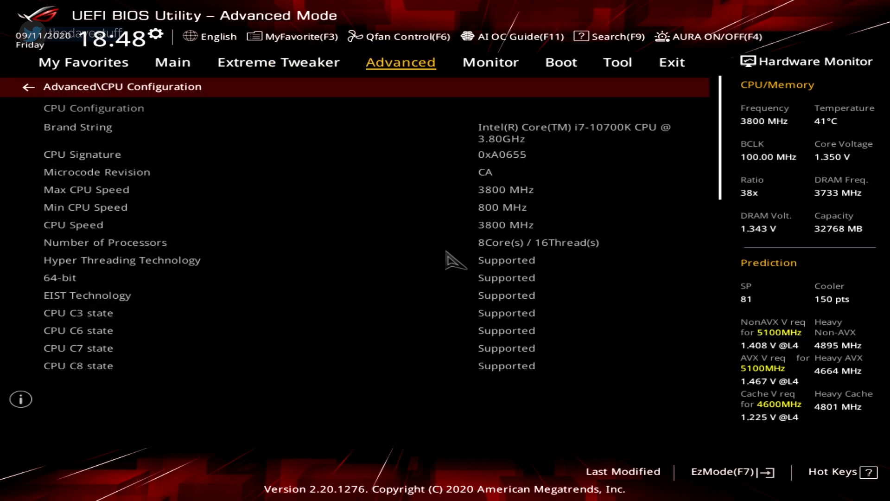
scroll("down", 3)
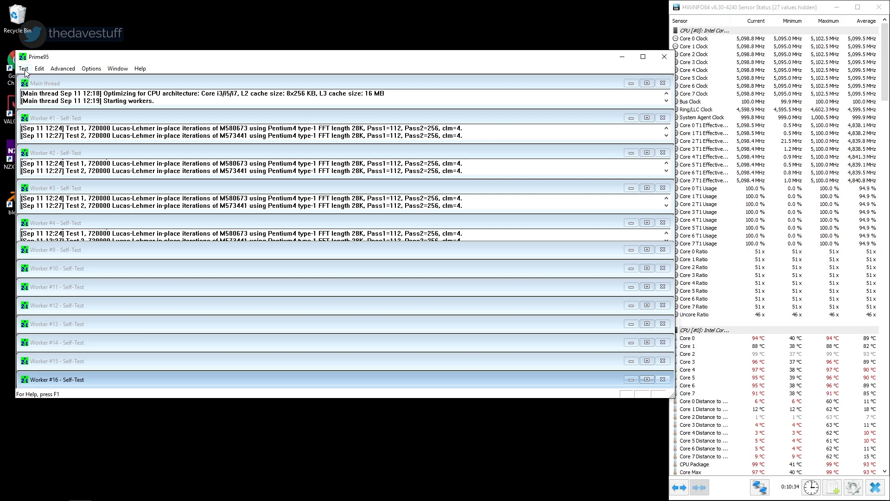
Choose Stop from Prime95's Test menu to request stopping the workers.
left_click(23, 68)
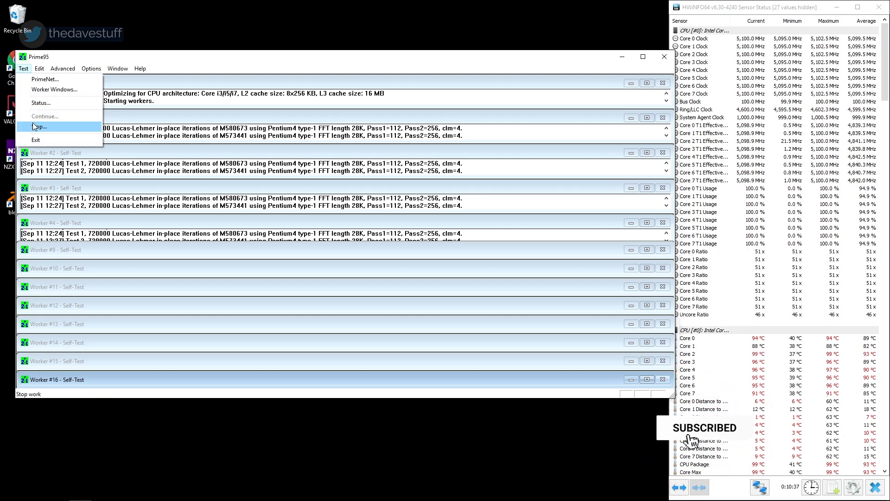
left_click(37, 126)
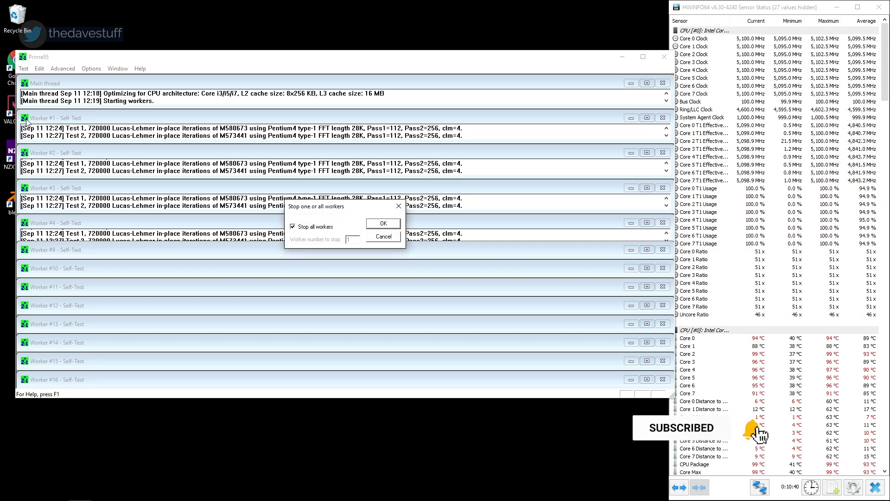